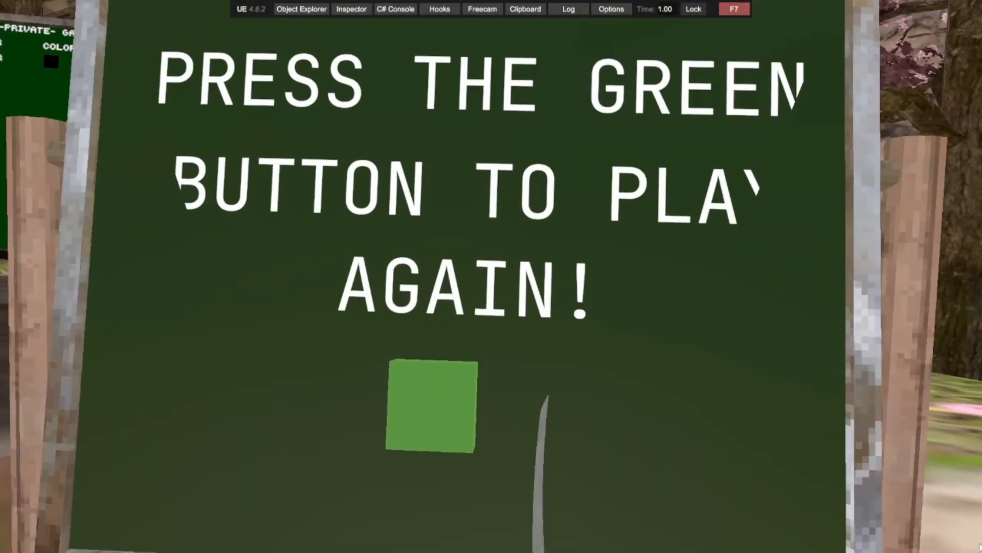
Step: Turn from the play-again board toward the cherry-blossom trees by the rock wall
left_click(433, 404)
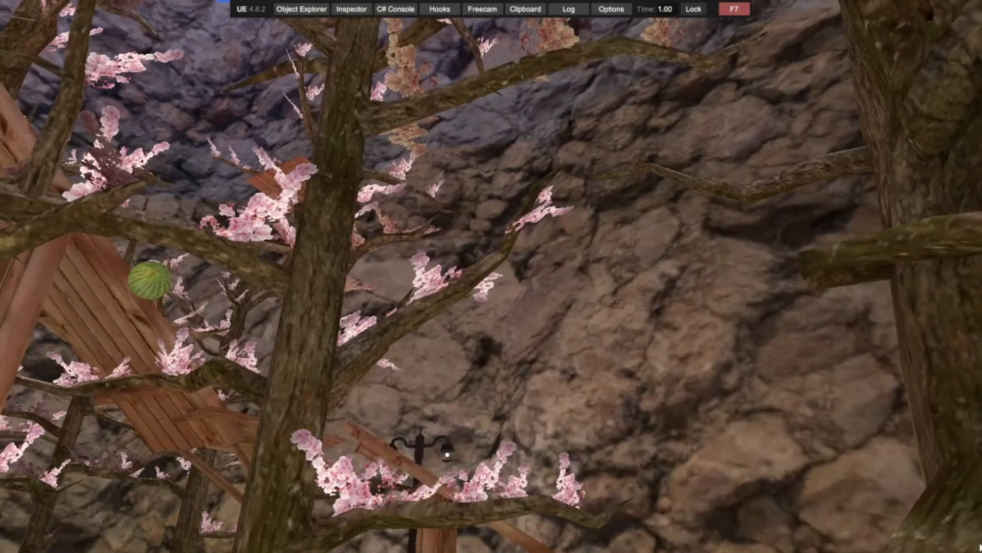